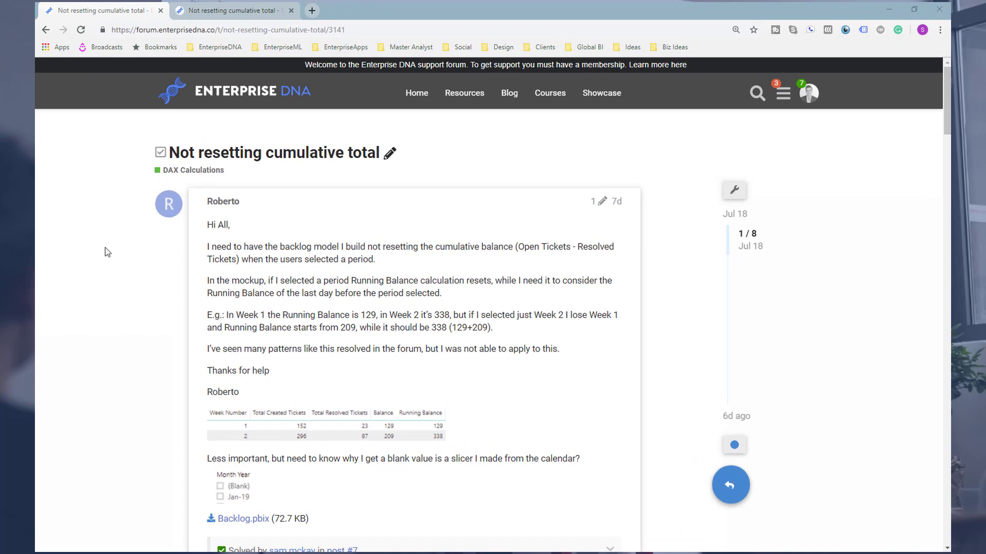
Scroll the forum thread past the cumulative-total question to the leader's Running Balance DAX reply.
scroll(down, 3)
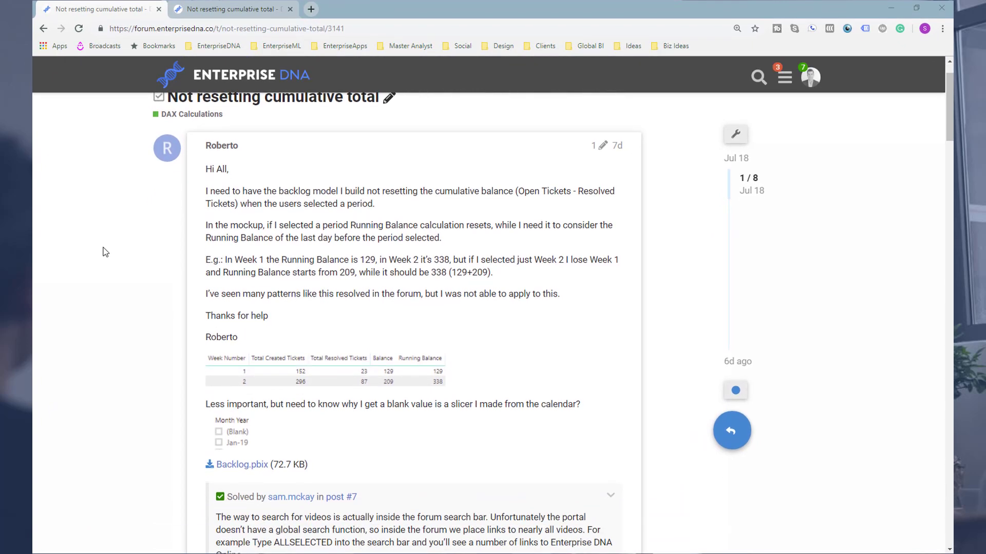
scroll(down, 3)
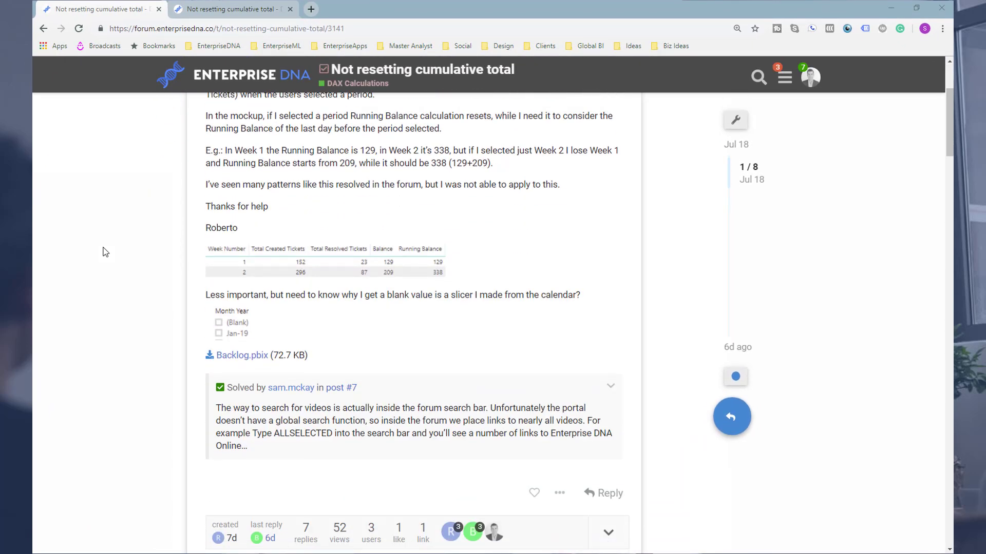
scroll(down, 3)
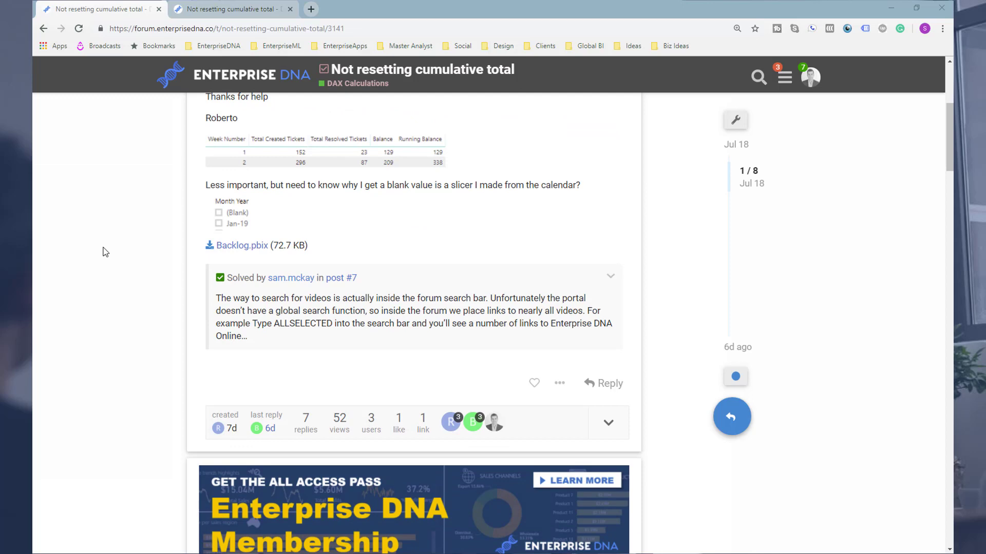
scroll(down, 3)
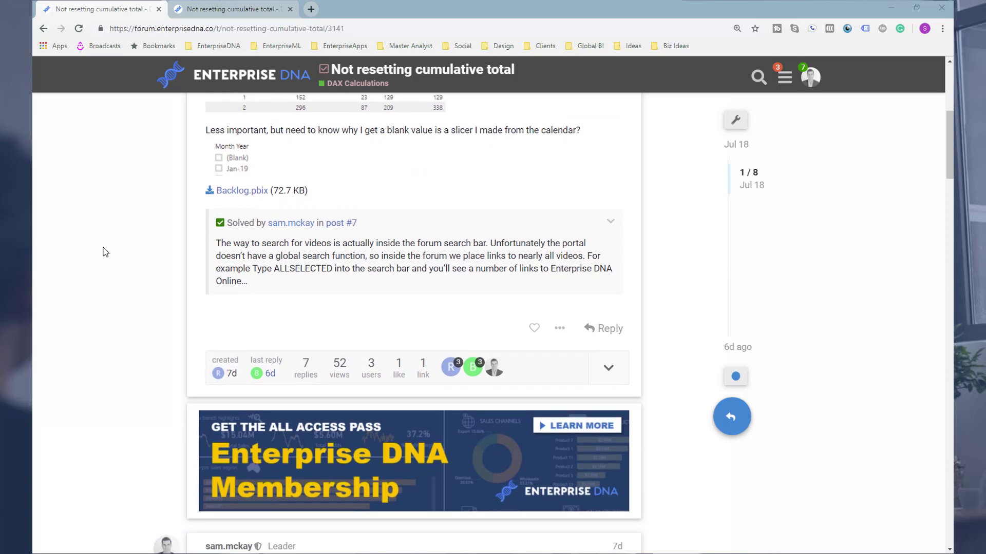
scroll(down, 3)
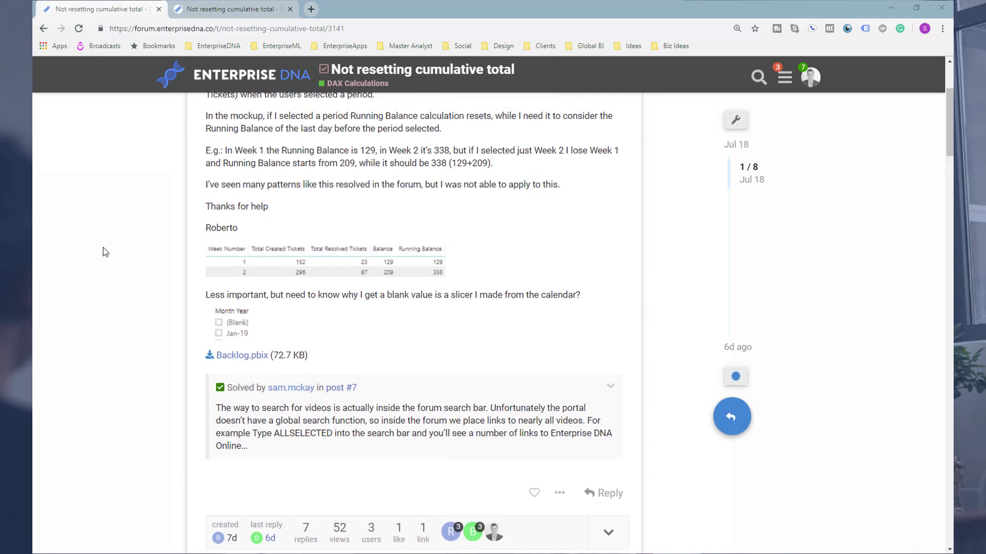
scroll(up, 3)
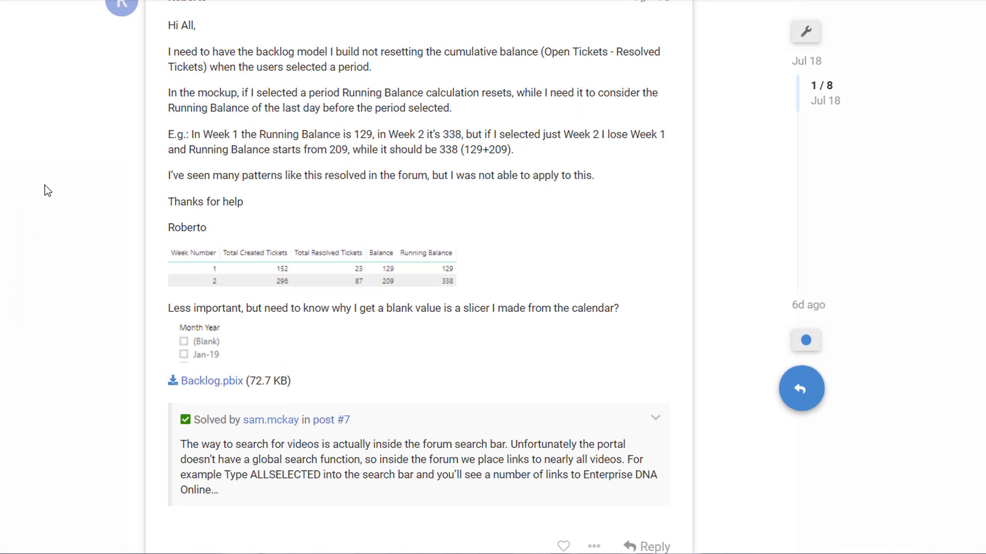
scroll(down, 3)
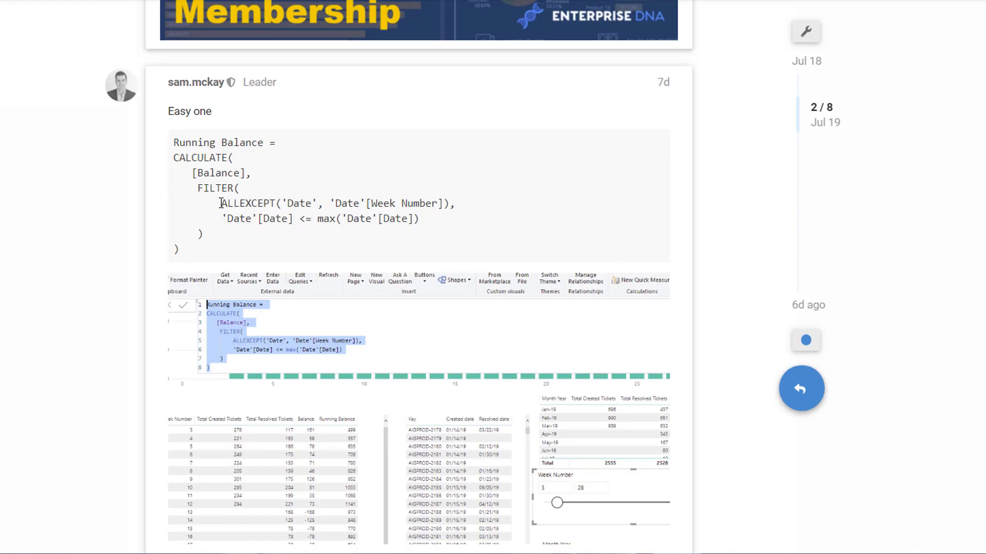
double_click(248, 203)
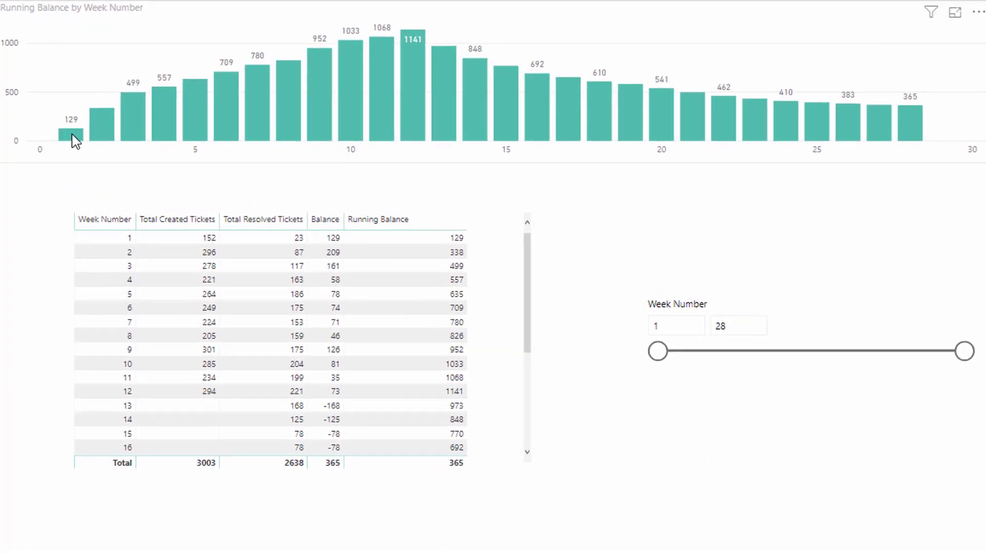
mouse_move(163, 119)
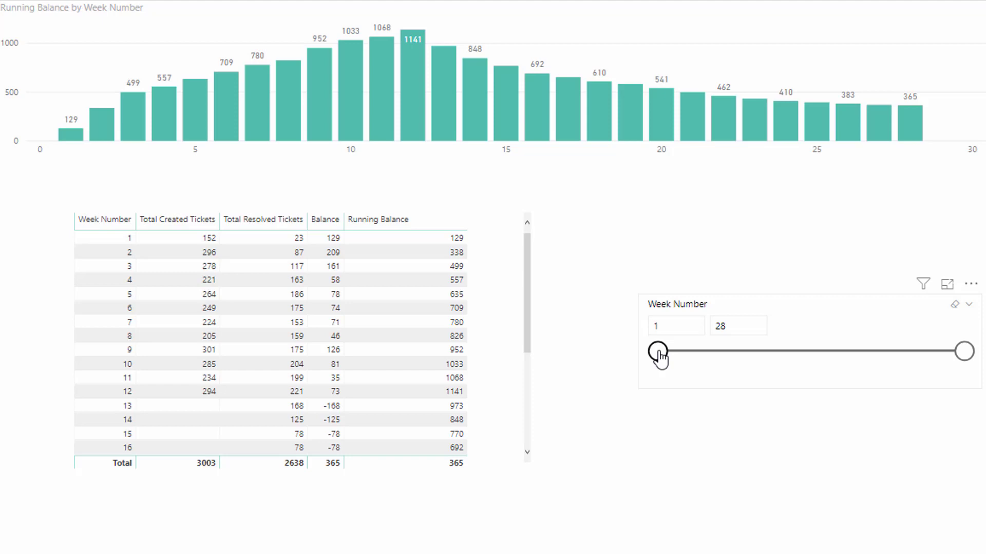
drag(659, 351, 714, 350)
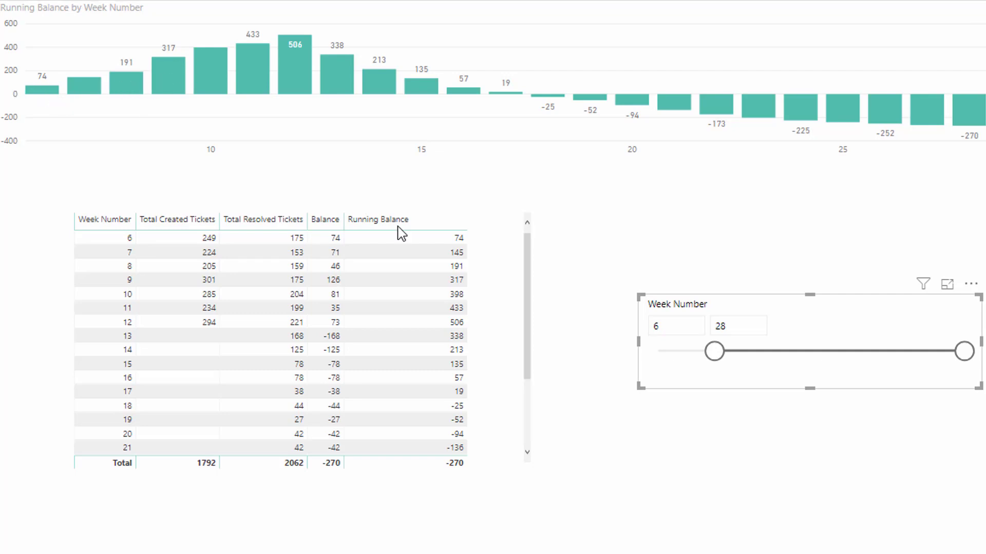
mouse_move(644, 306)
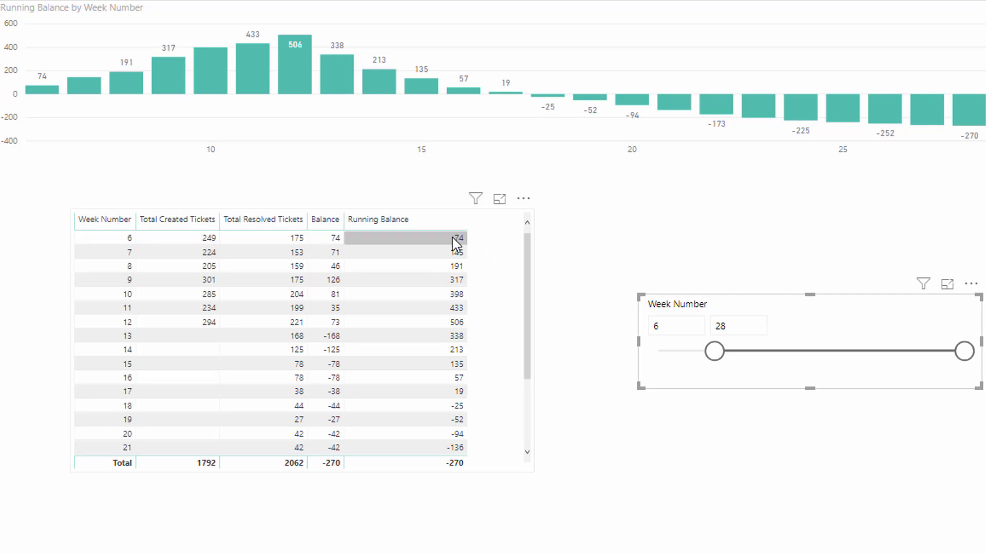
drag(712, 351, 656, 351)
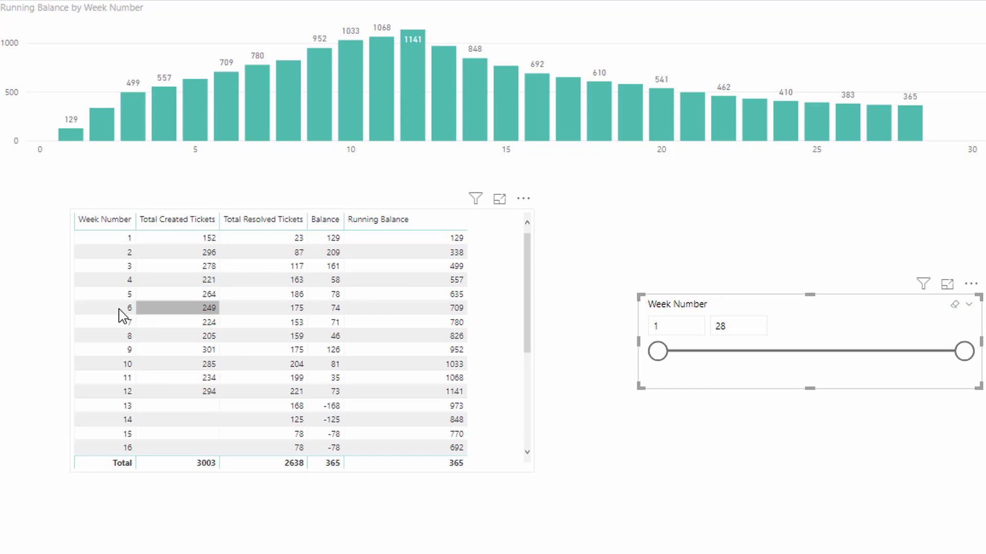
mouse_move(410, 300)
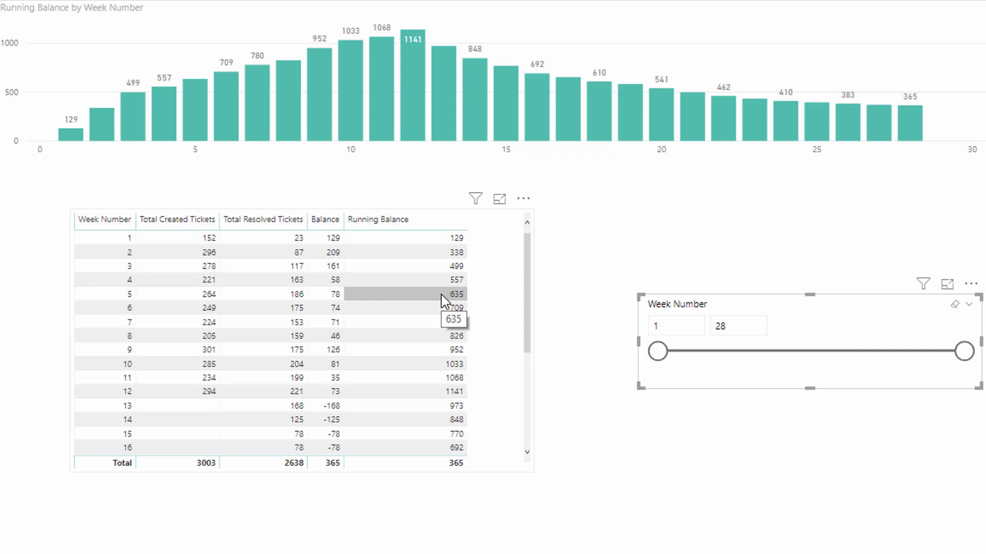
mouse_move(658, 361)
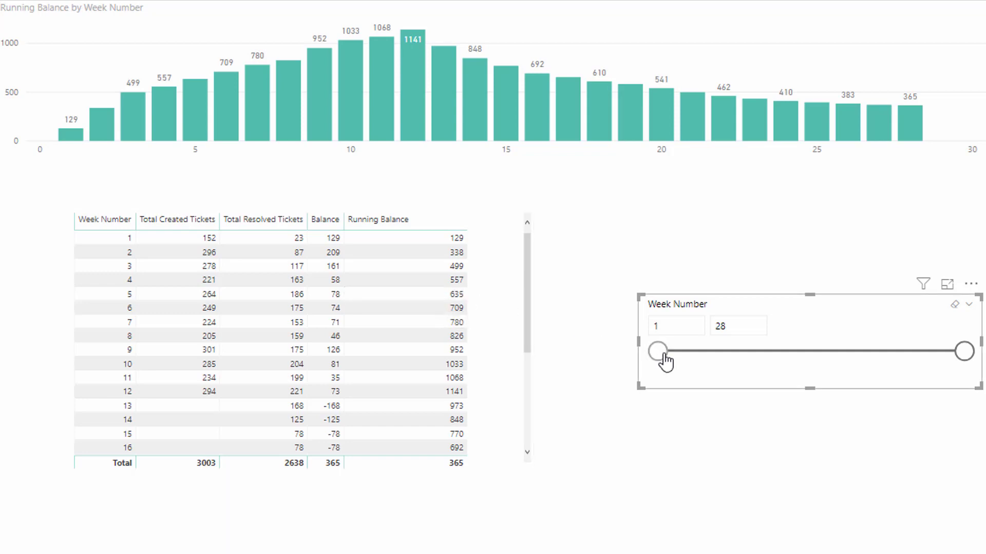
drag(656, 350, 702, 351)
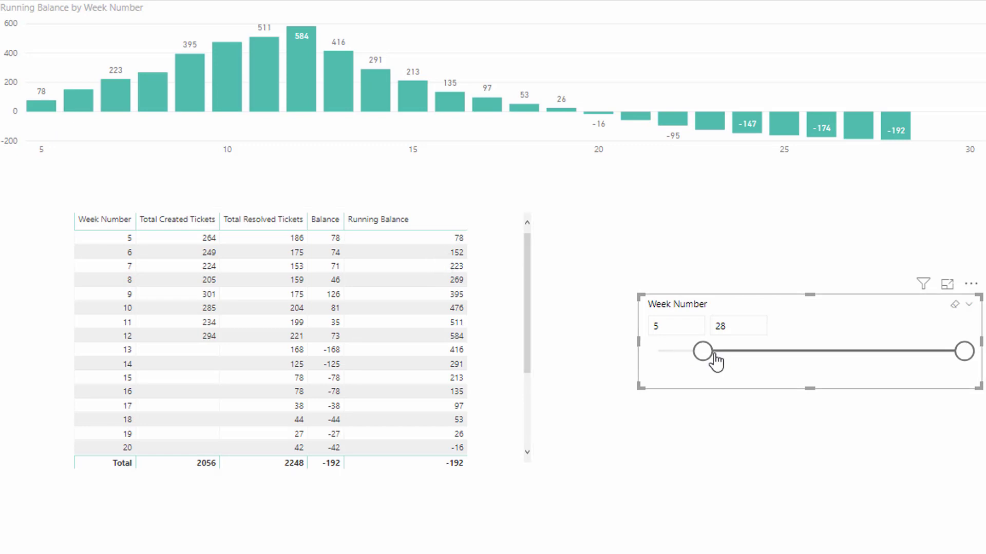
drag(702, 350, 653, 351)
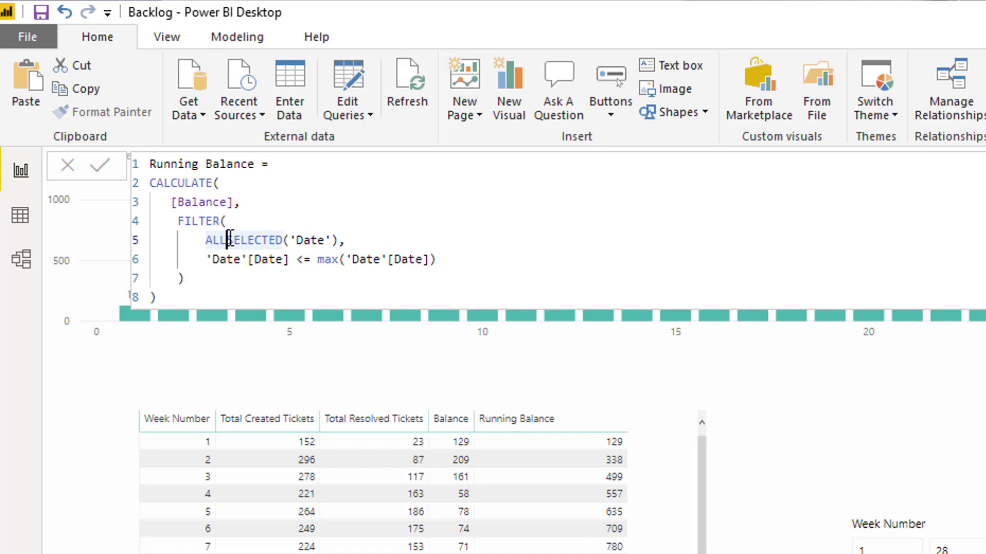
Replace ALLSELECTED with ALLEXCEPT('Date', 'Date'[Week Number]) and filter 'Date'[Date] <= max('Date'[Date]).
double_click(259, 241)
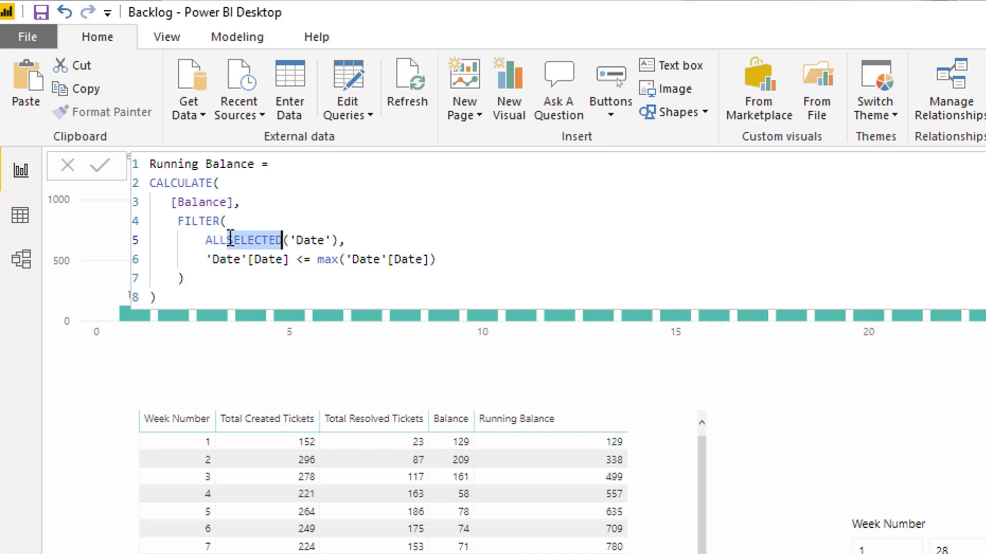
text(ALLEXCEPT)
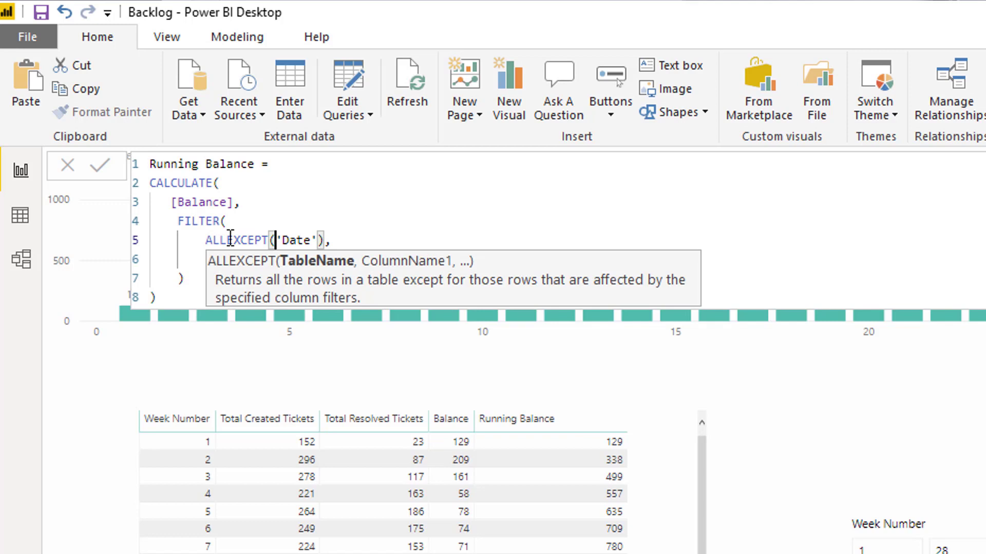
mouse_move(300, 230)
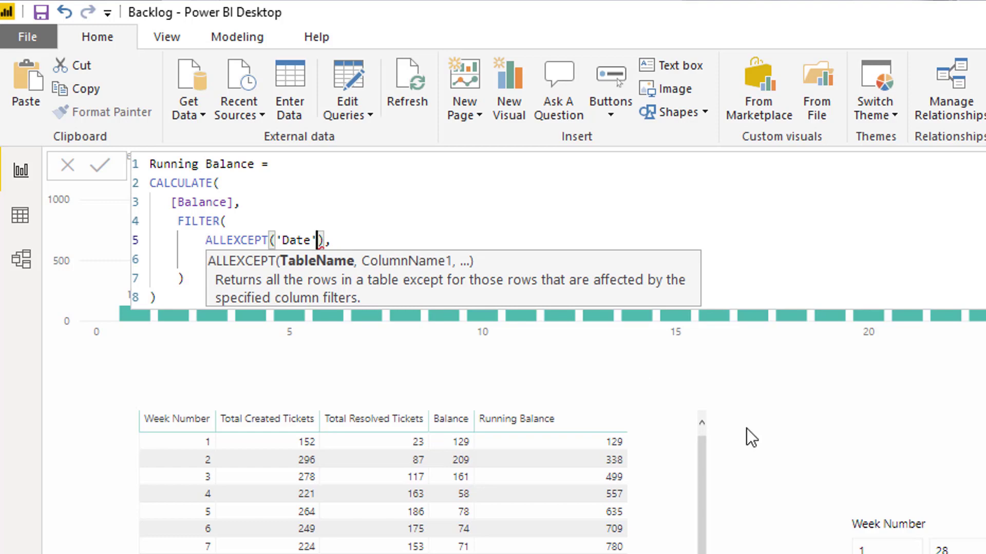
mouse_move(838, 550)
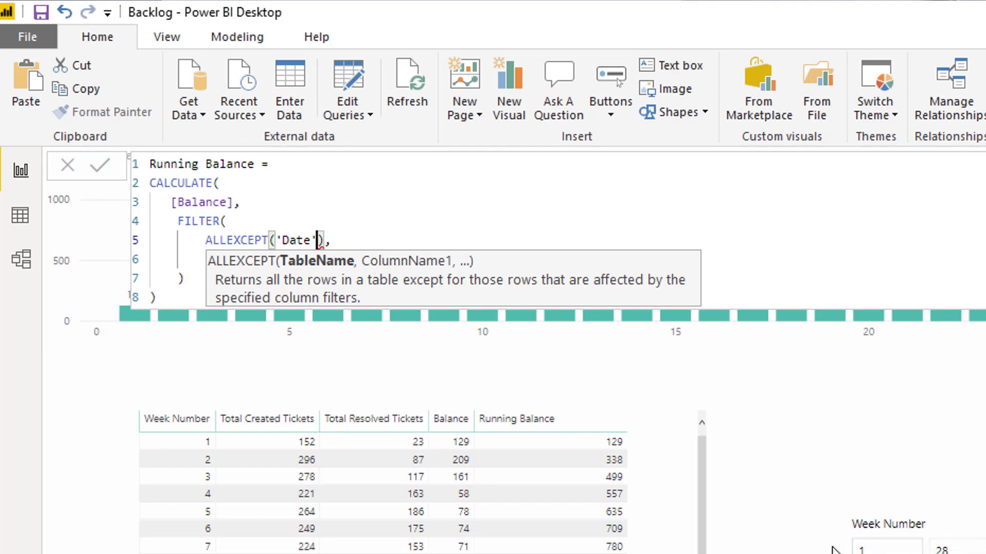
scroll(down, 3)
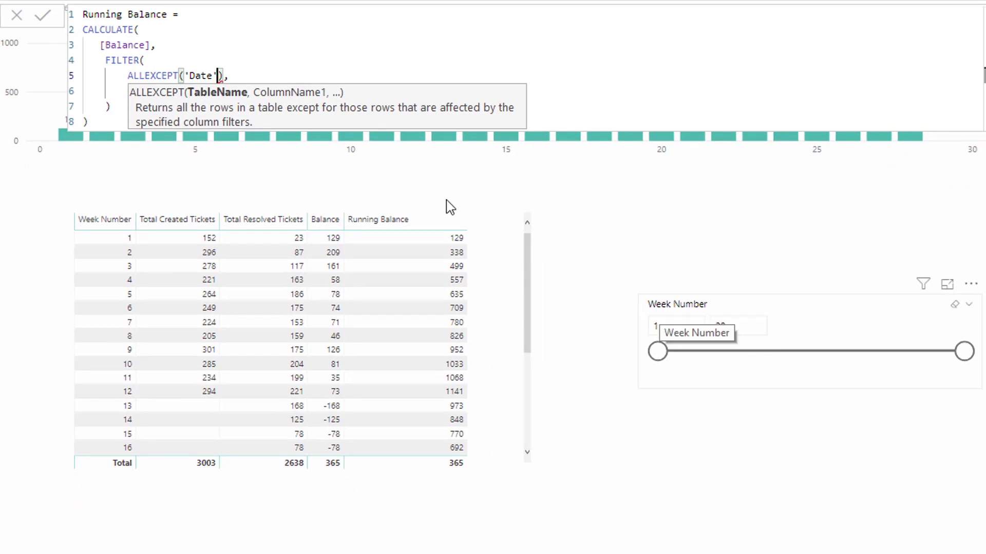
text(,)
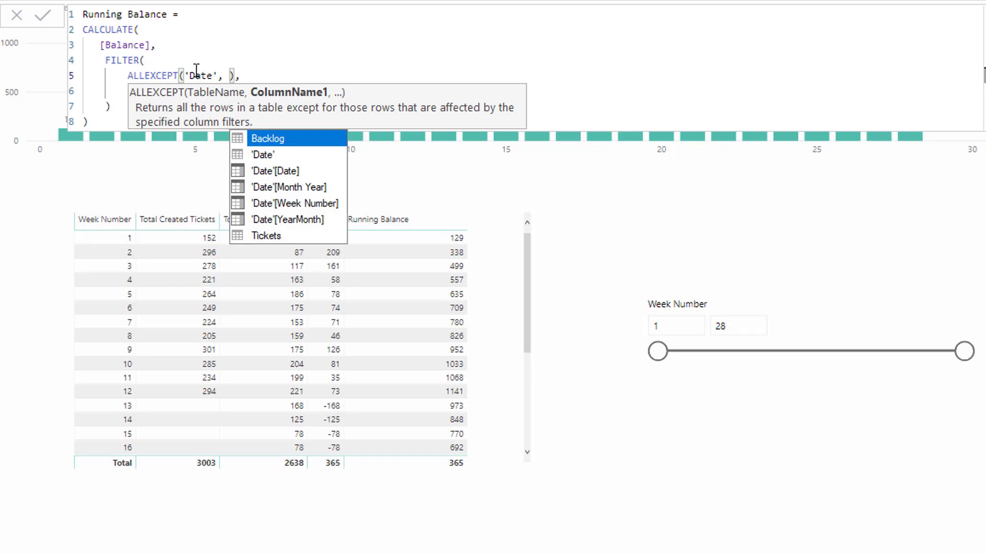
click(288, 203)
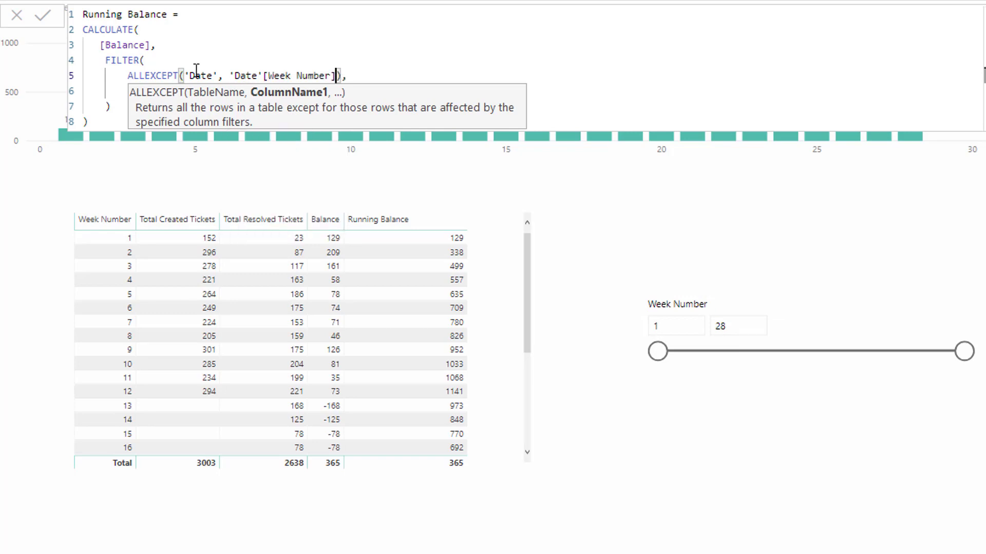
text('Date'[Date] <= max('Date'[Date]))
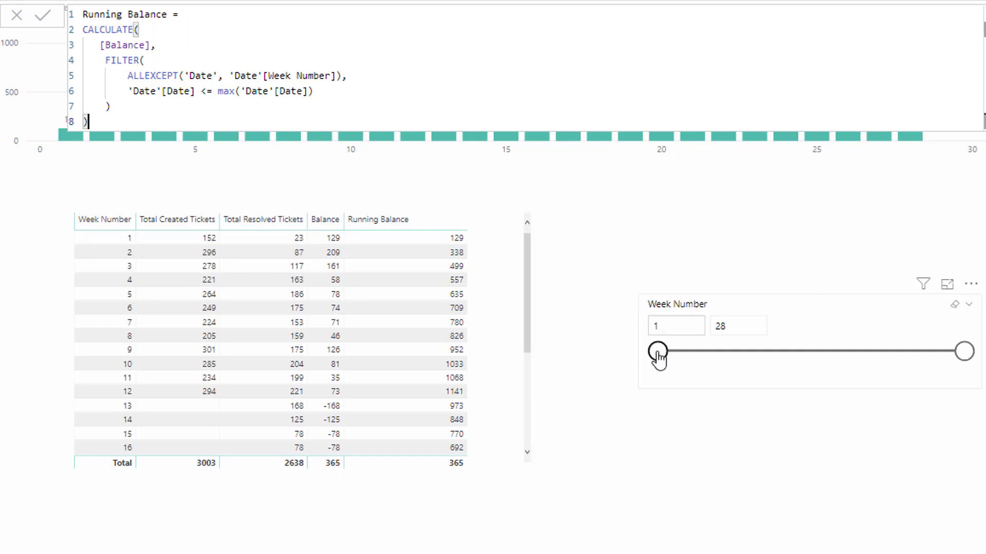
Move the Week Number slicer start to week 5, then week 12, showing the balance from 1141.
drag(658, 351, 702, 350)
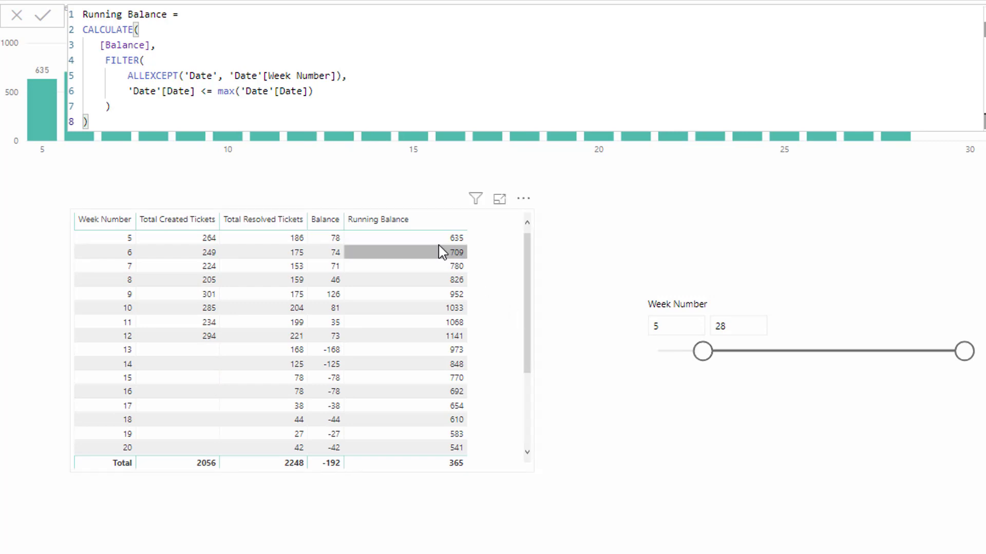
click(40, 17)
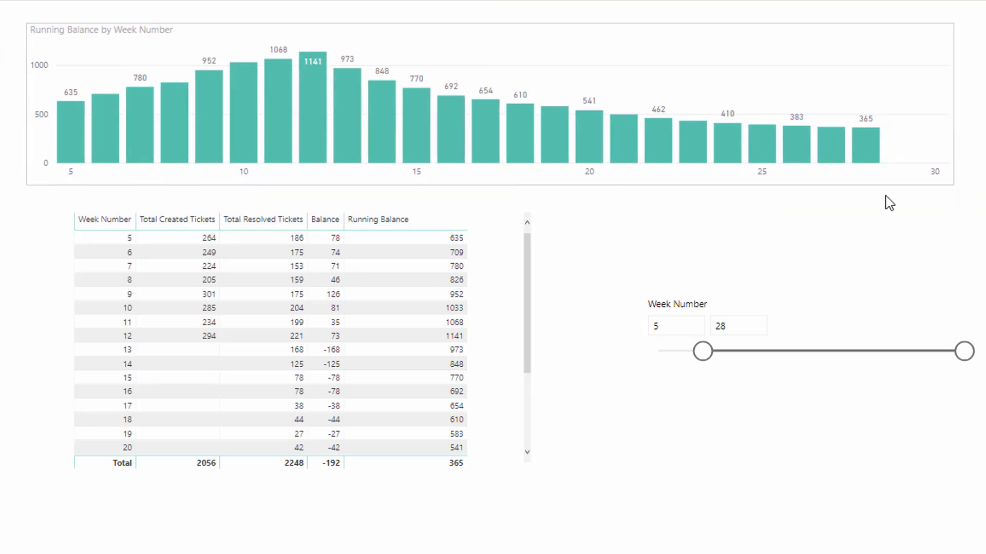
drag(702, 351, 782, 351)
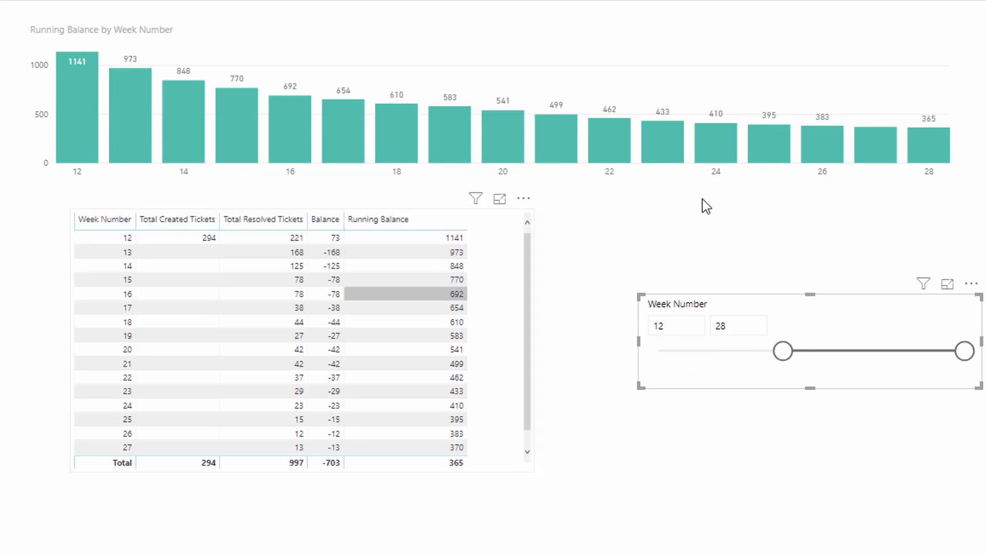
mouse_move(177, 253)
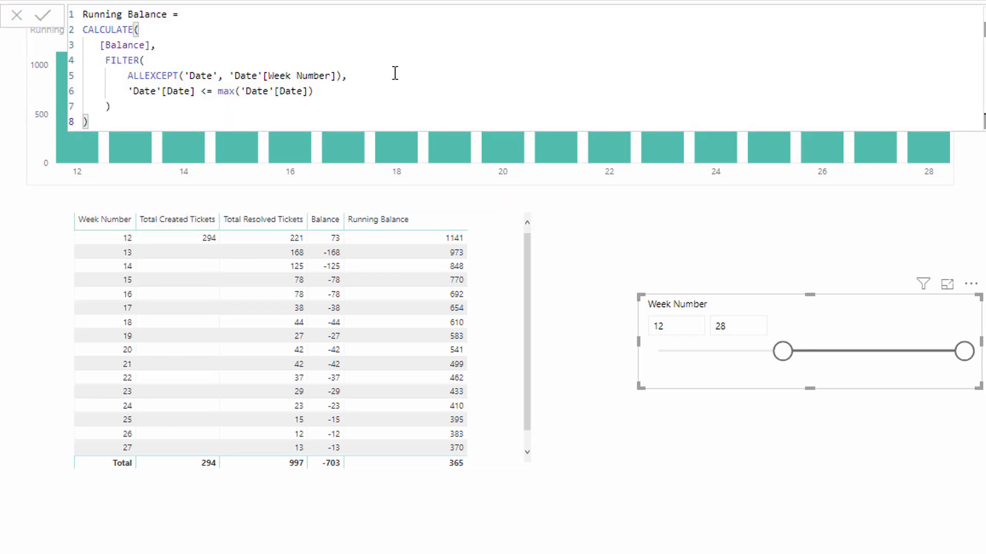
Add spacing inside the ALLEXCEPT arguments of the Running Balance formula, then close the formula bar.
double_click(305, 77)
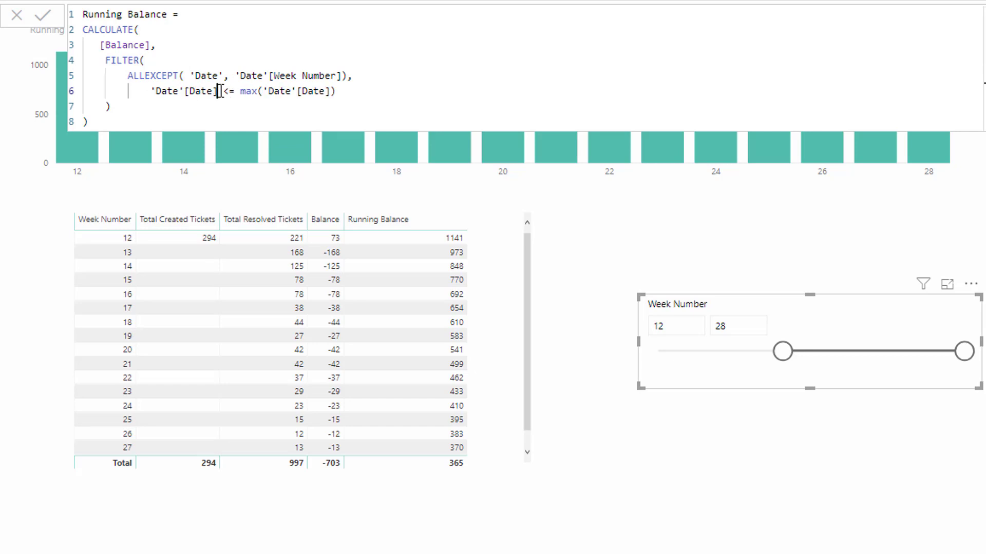
double_click(163, 91)
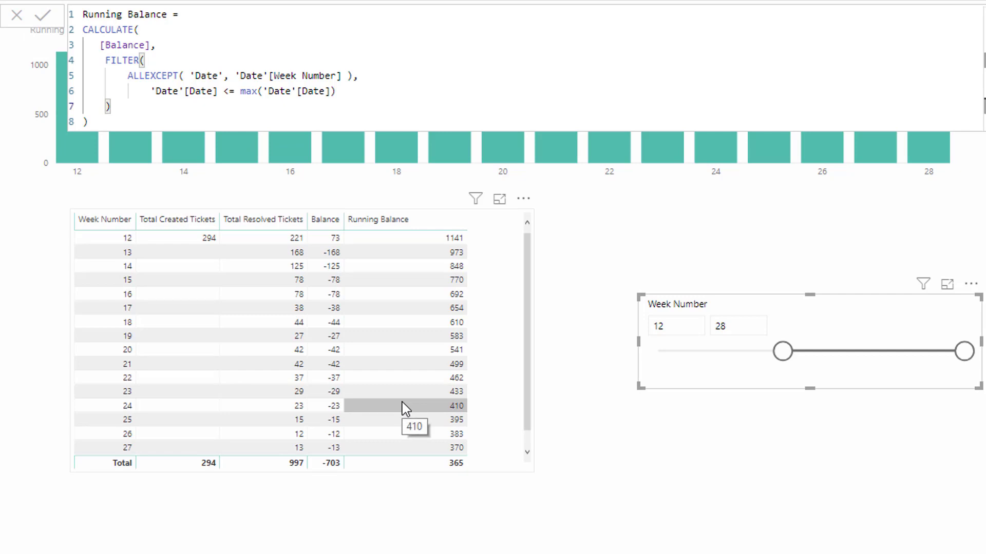
mouse_move(500, 323)
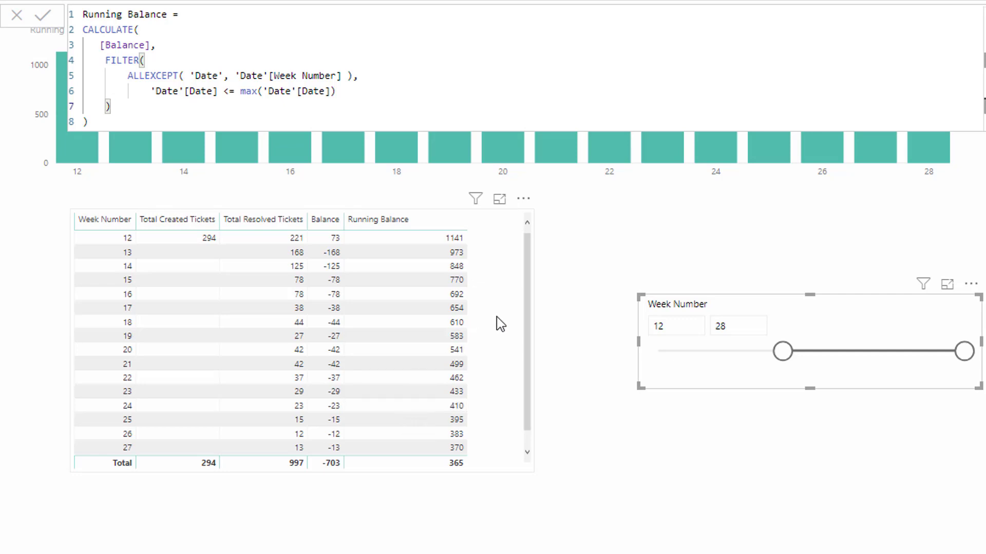
click(46, 14)
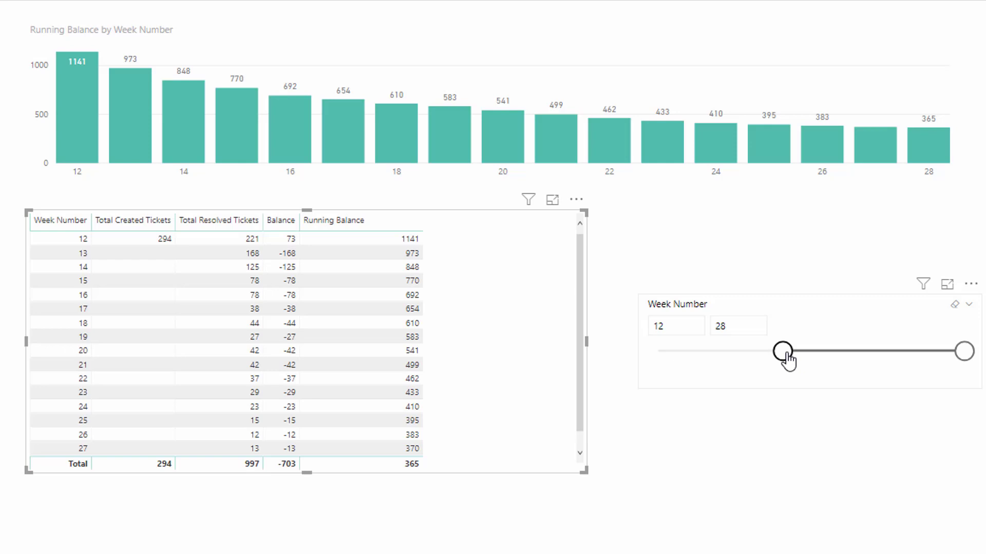
Drag the Week Number slicer's start back to week 1 to show weeks 1–28.
drag(785, 351, 659, 351)
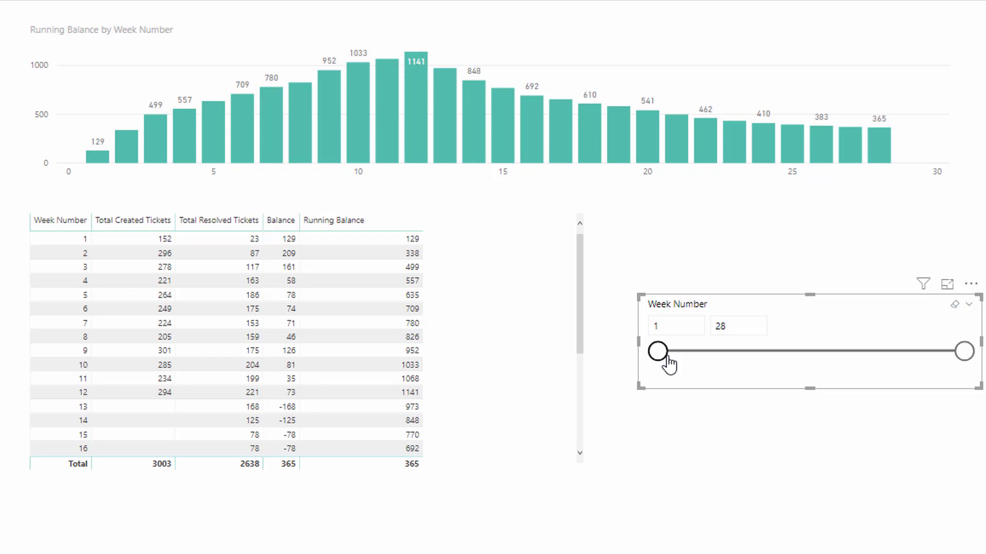
mouse_move(649, 361)
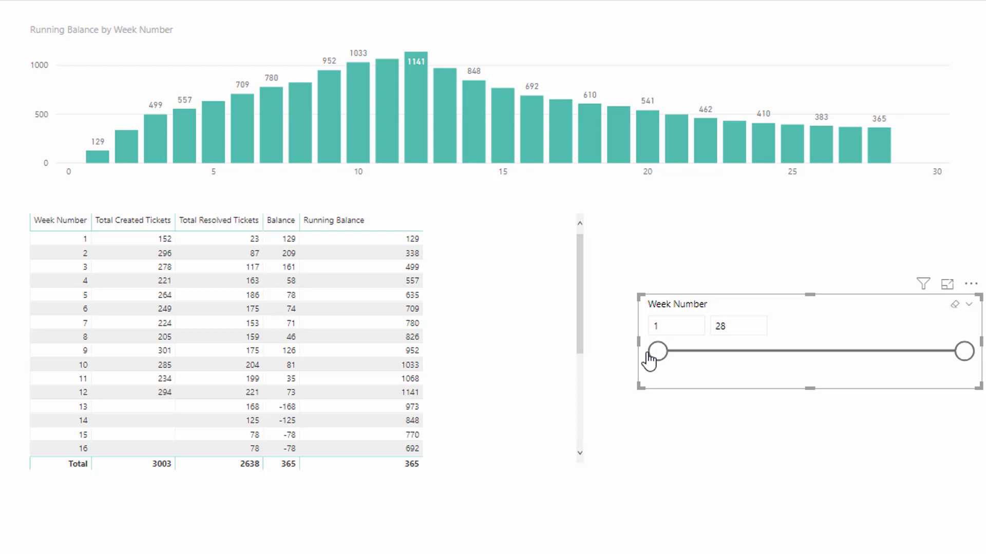
drag(654, 350, 713, 351)
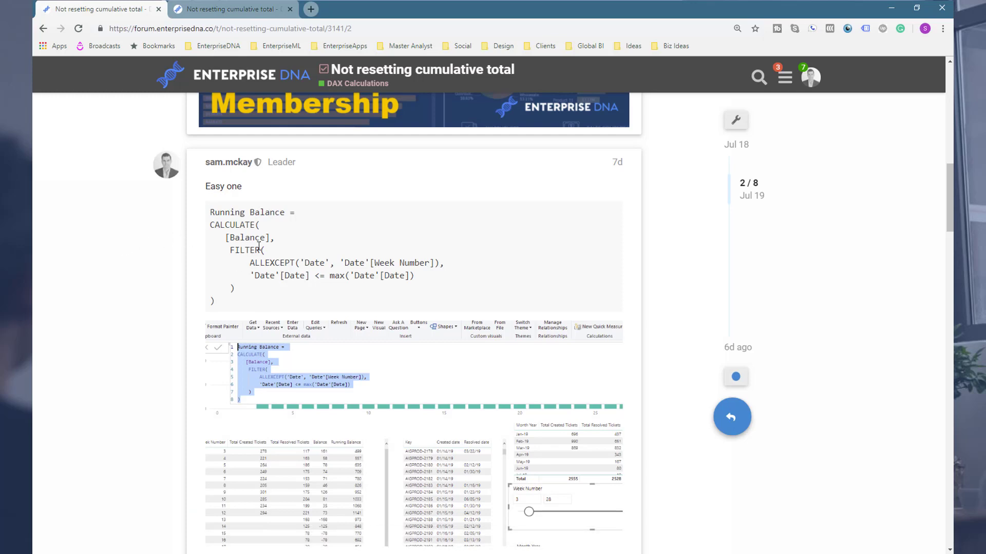
Scroll the forum thread through the ALLEXCEPT solution to Roberto's replies confirming it worked.
scroll(down, 3)
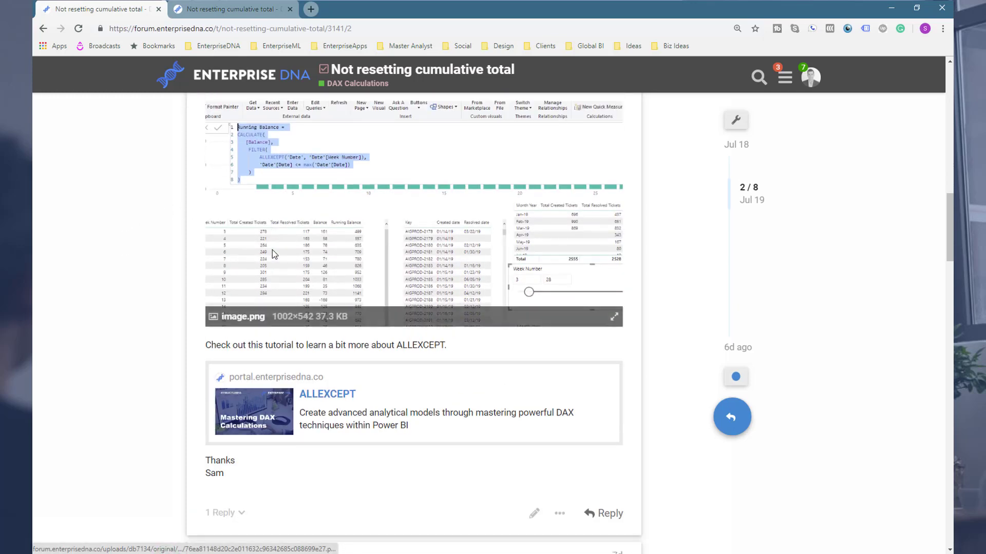
scroll(down, 3)
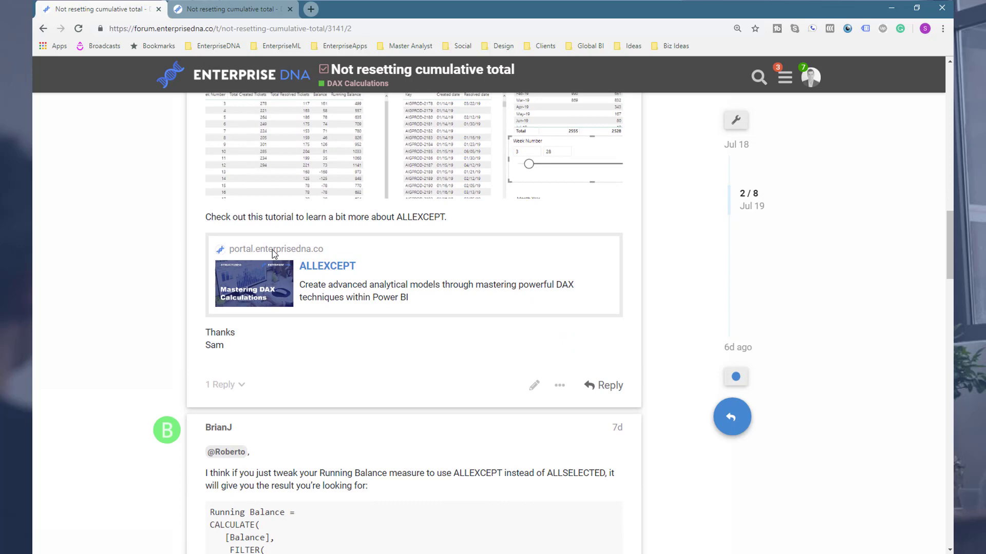
scroll(down, 3)
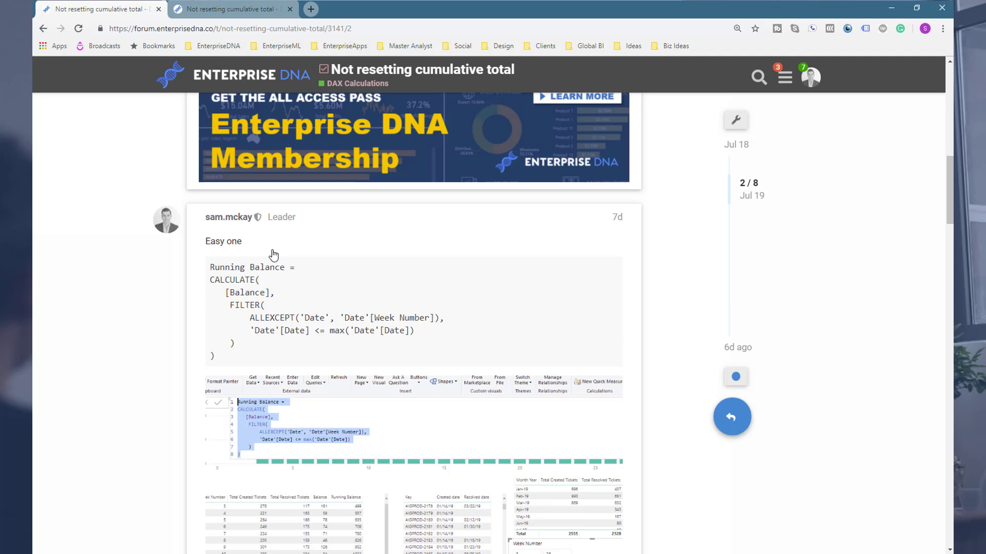
mouse_move(128, 335)
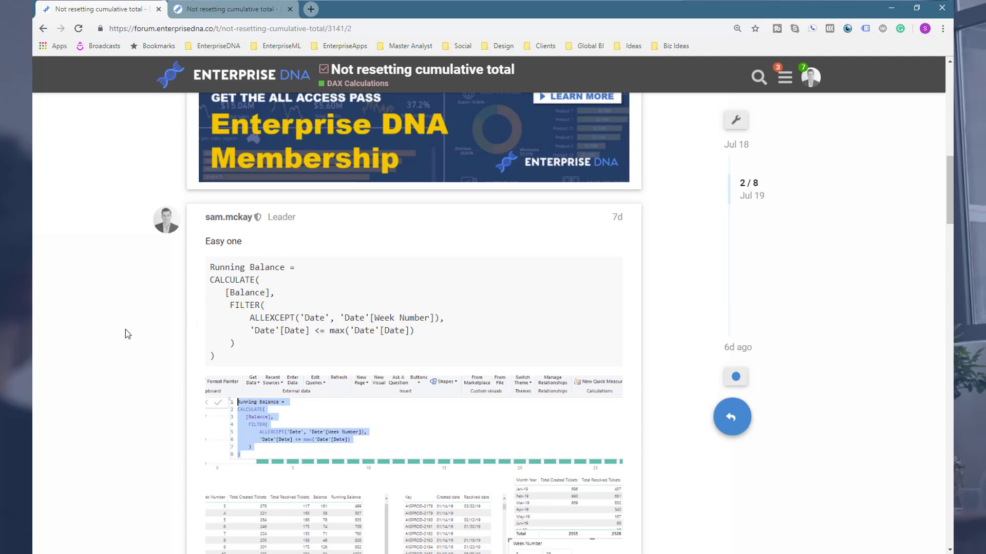
scroll(down, 3)
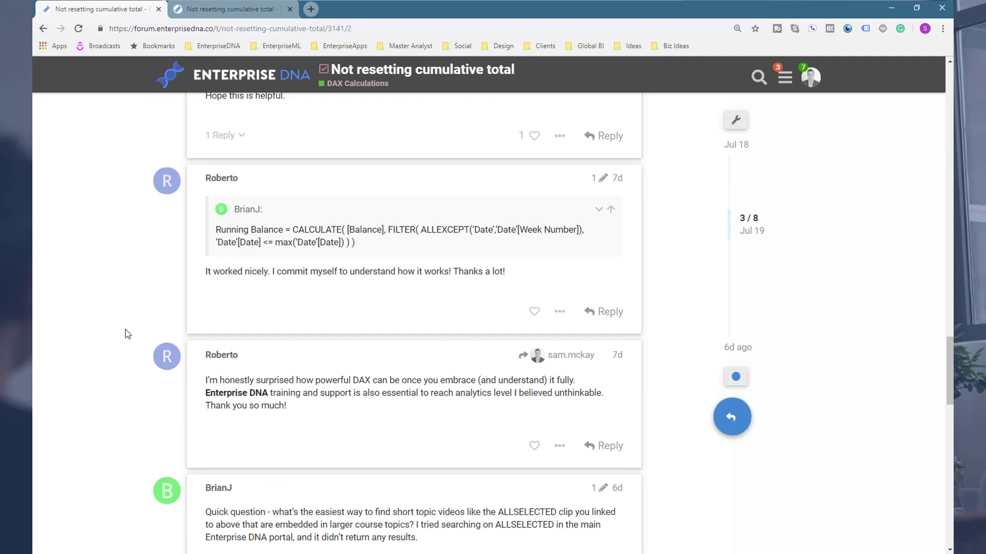